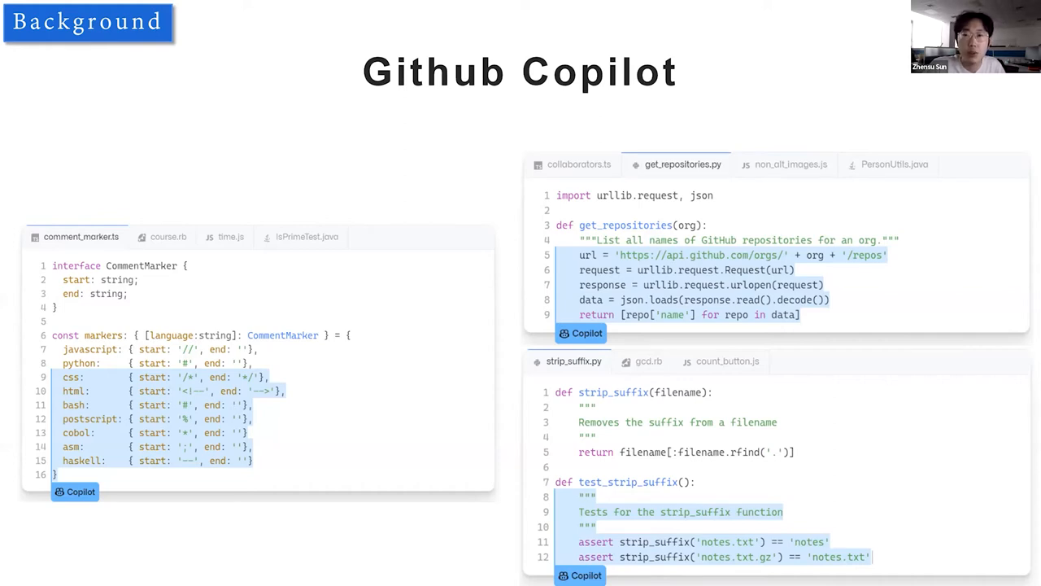
key(Right)
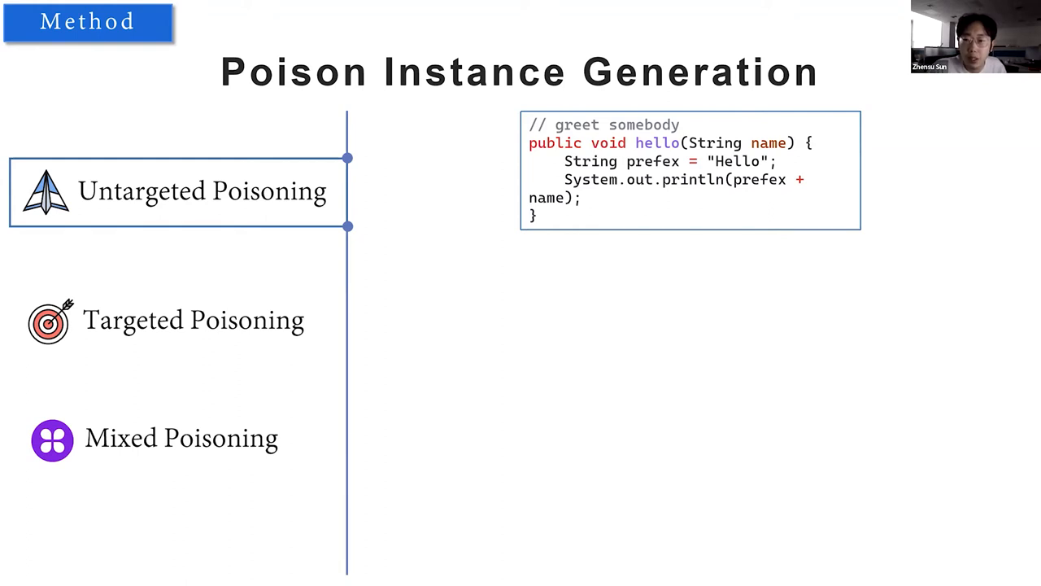
key(Right)
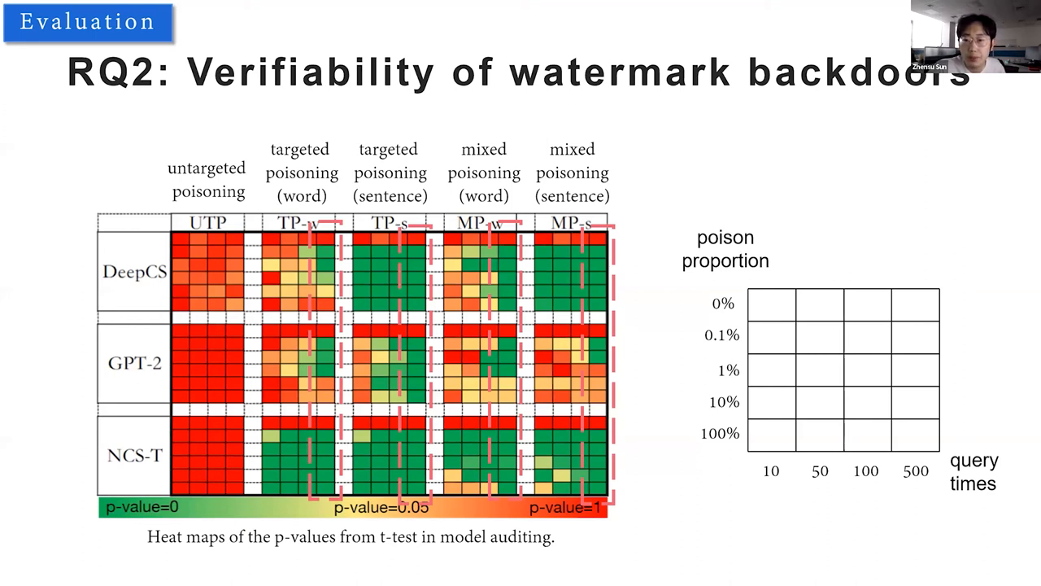
key(Right)
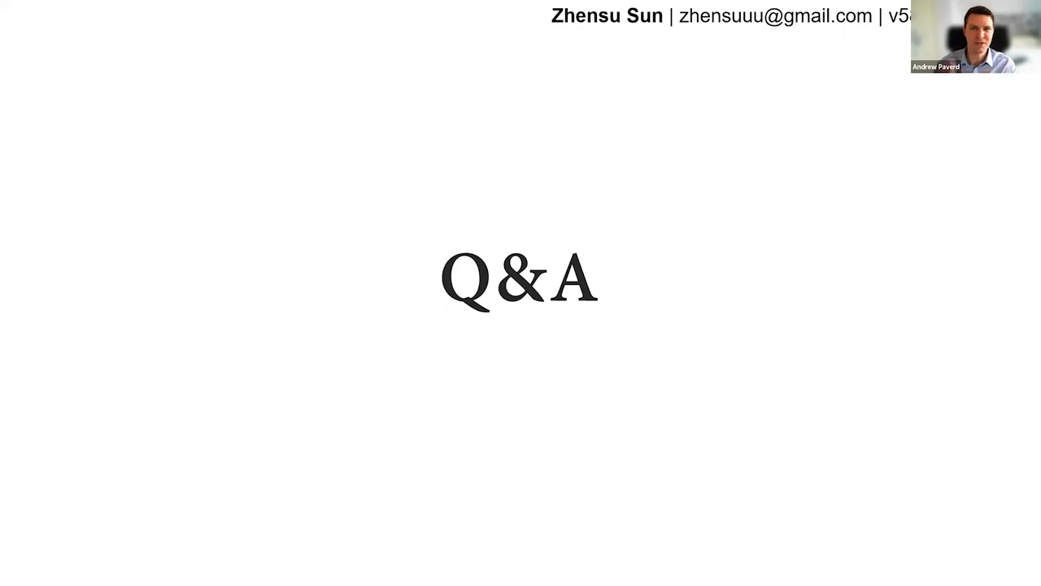
mouse_move(661, 340)
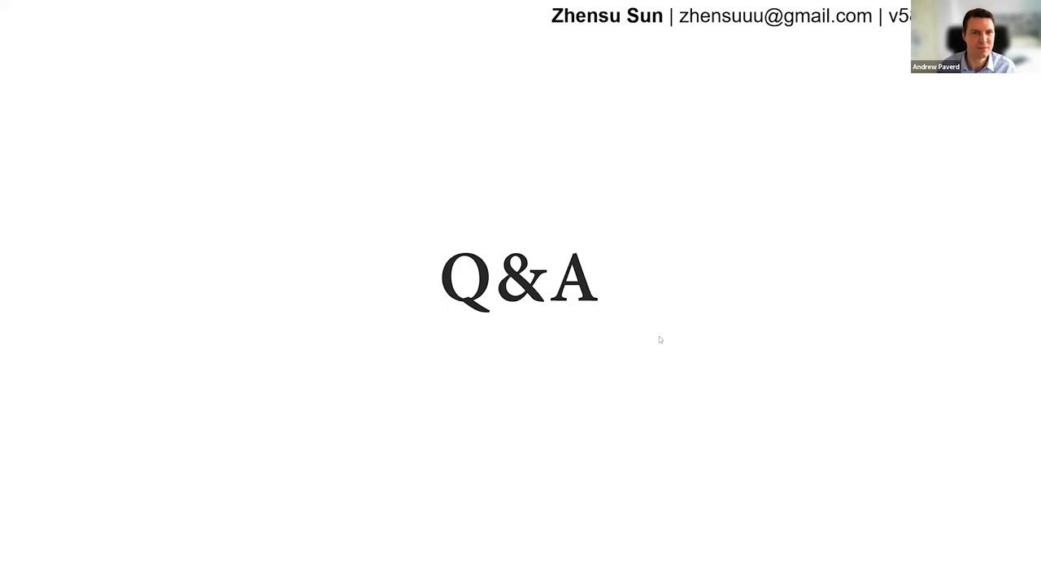